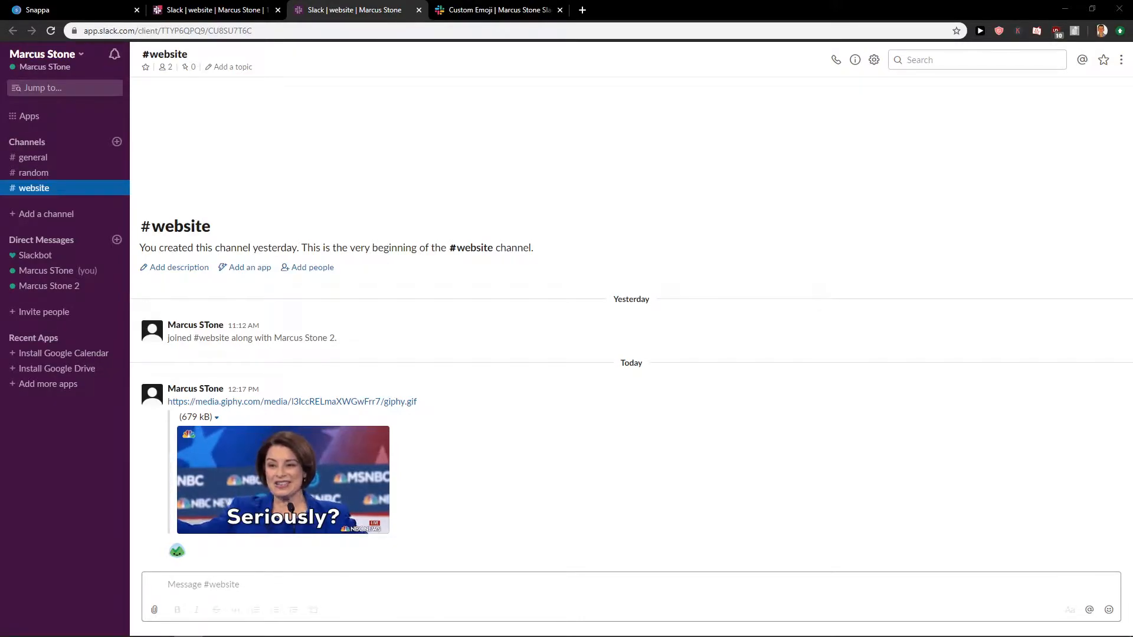
pyautogui.moveTo(538, 293)
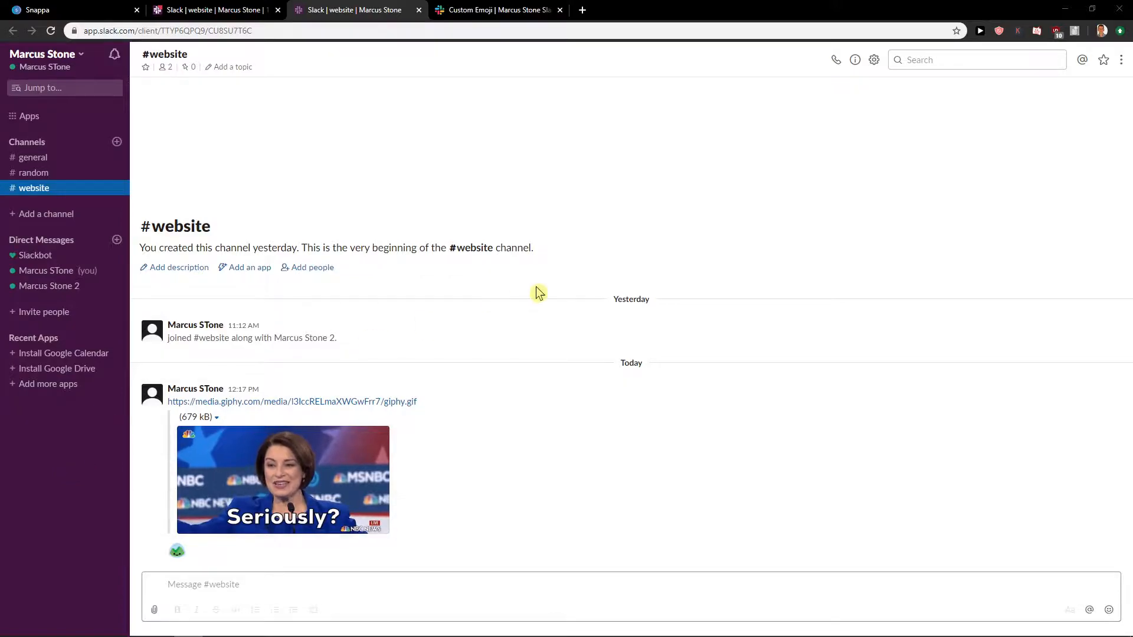
# Step: Search the web for 'gifhy' in a new browser tab and open the GIPHY site
pyautogui.click(1109, 609)
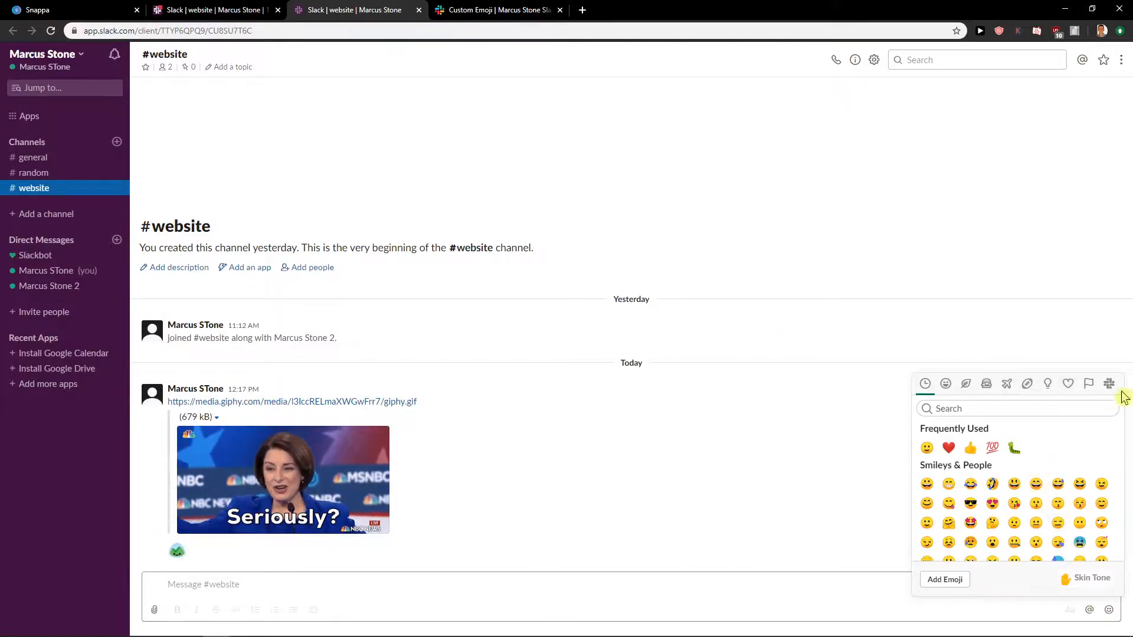
pyautogui.moveTo(1028, 619)
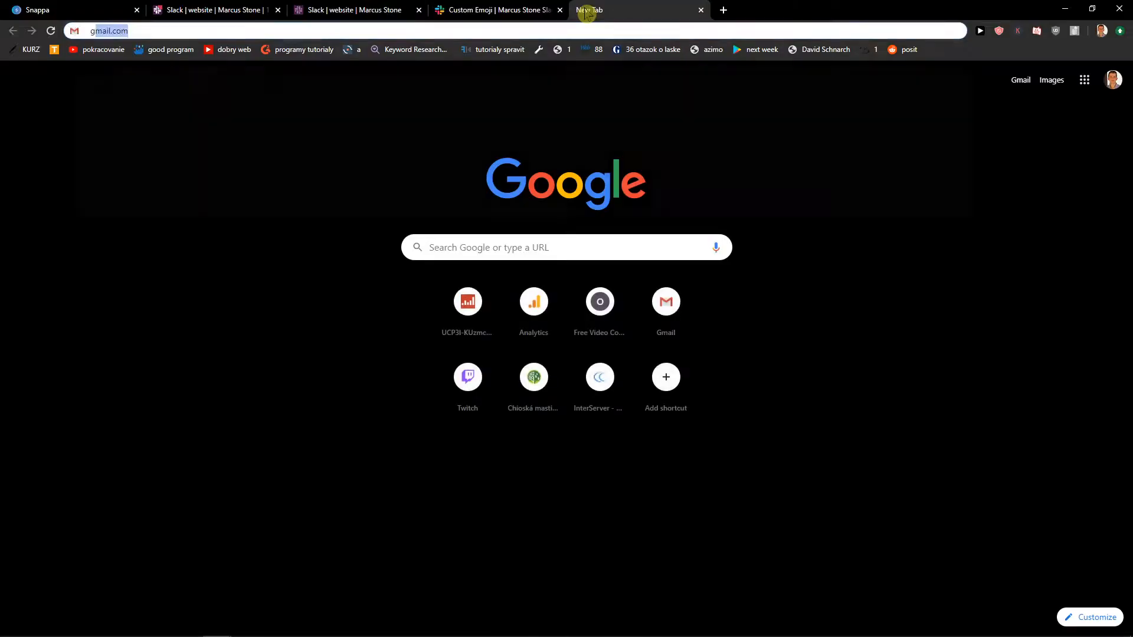
pyautogui.write('gifhy')
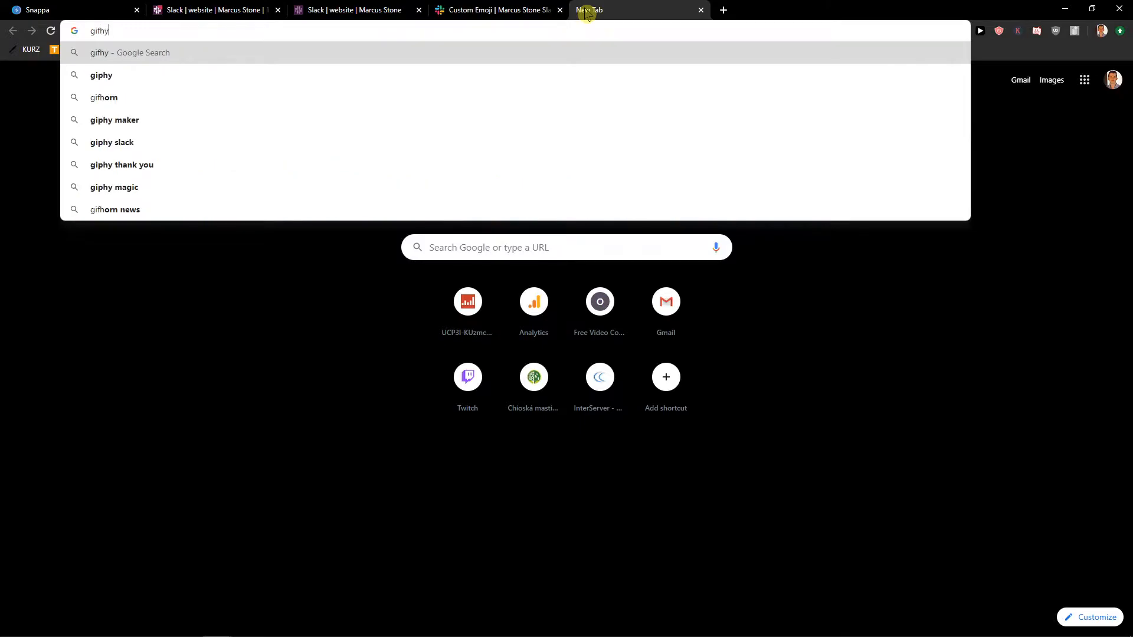
pyautogui.press('Return')
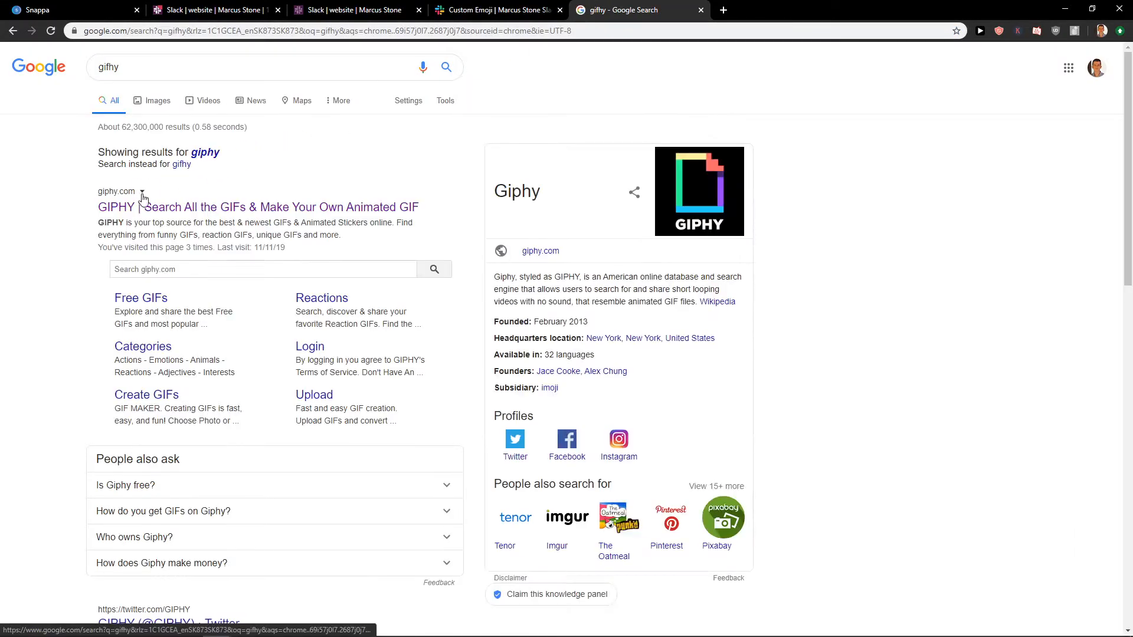
pyautogui.click(257, 207)
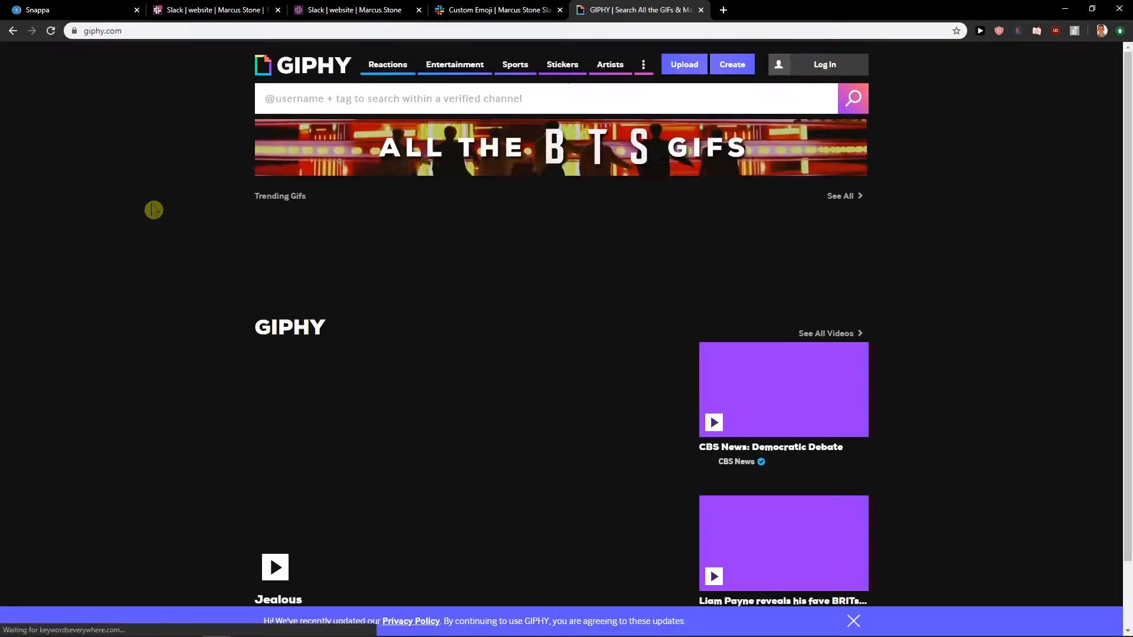
# Step: Open the Rihanna GIF from the 'Rihanna is Every Mood' story and copy its direct link into Slack
pyautogui.scroll(-3)
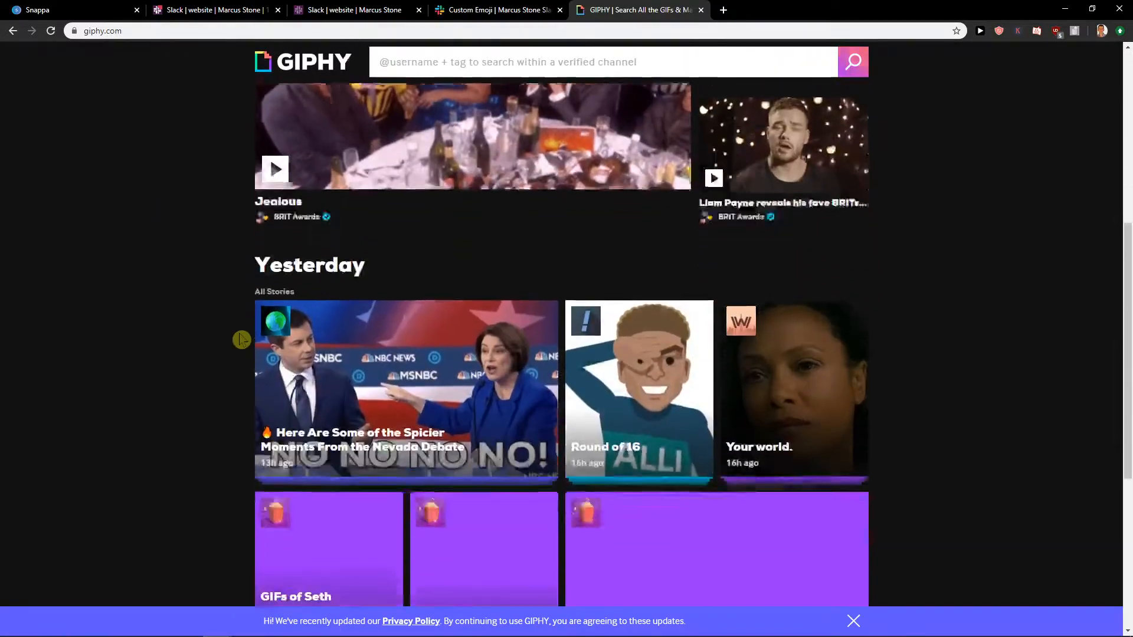
pyautogui.scroll(-3)
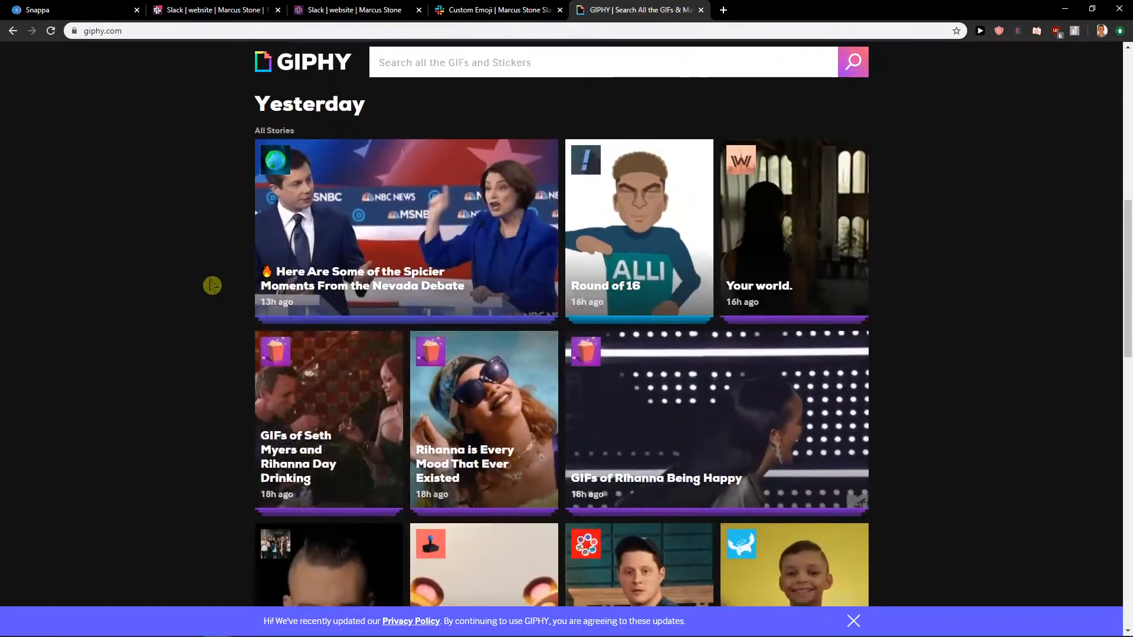
pyautogui.scroll(-3)
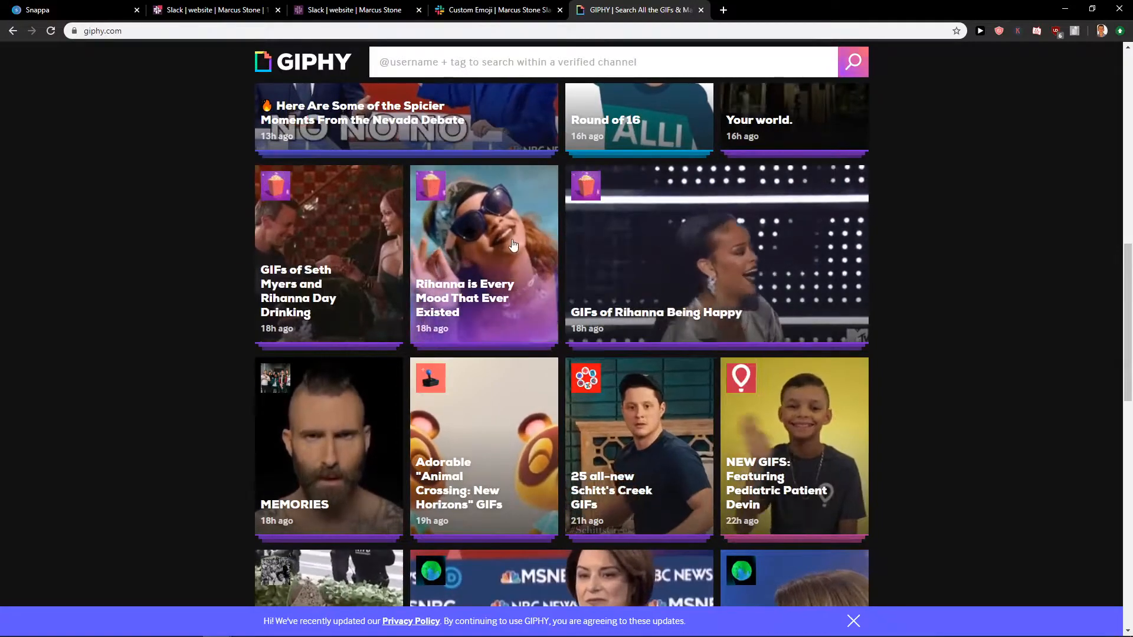
pyautogui.click(483, 257)
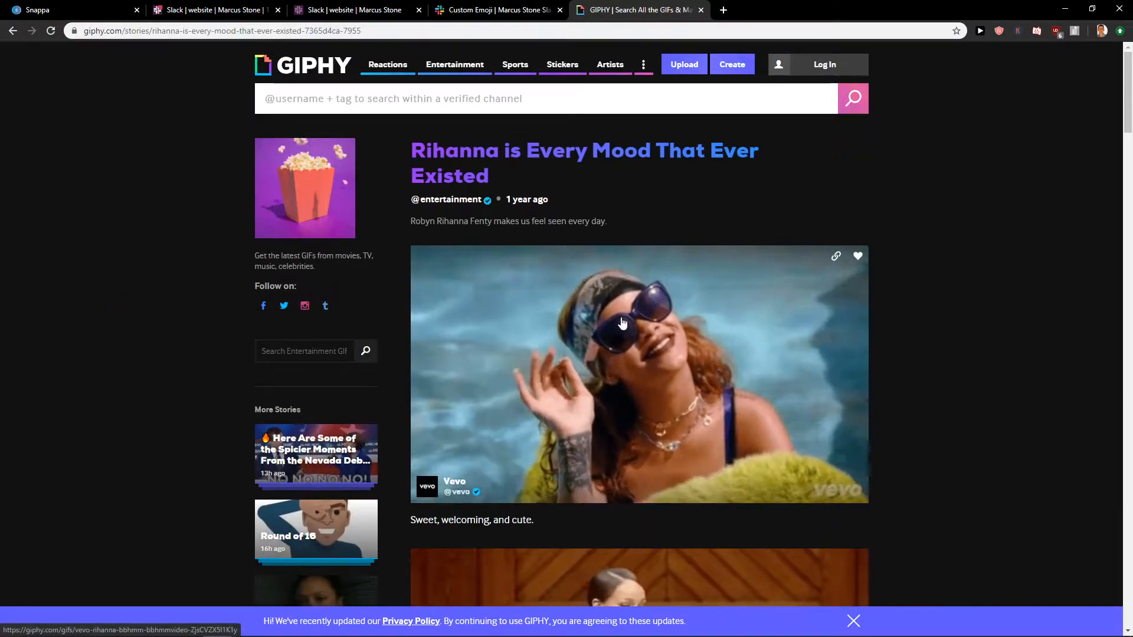
pyautogui.click(623, 322)
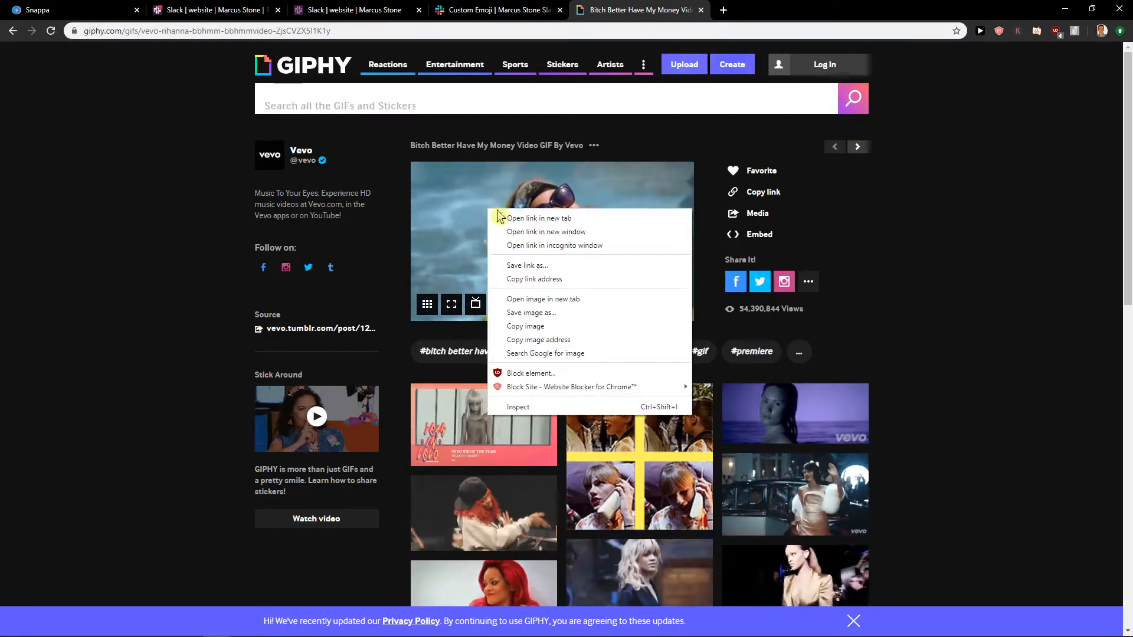
pyautogui.click(544, 298)
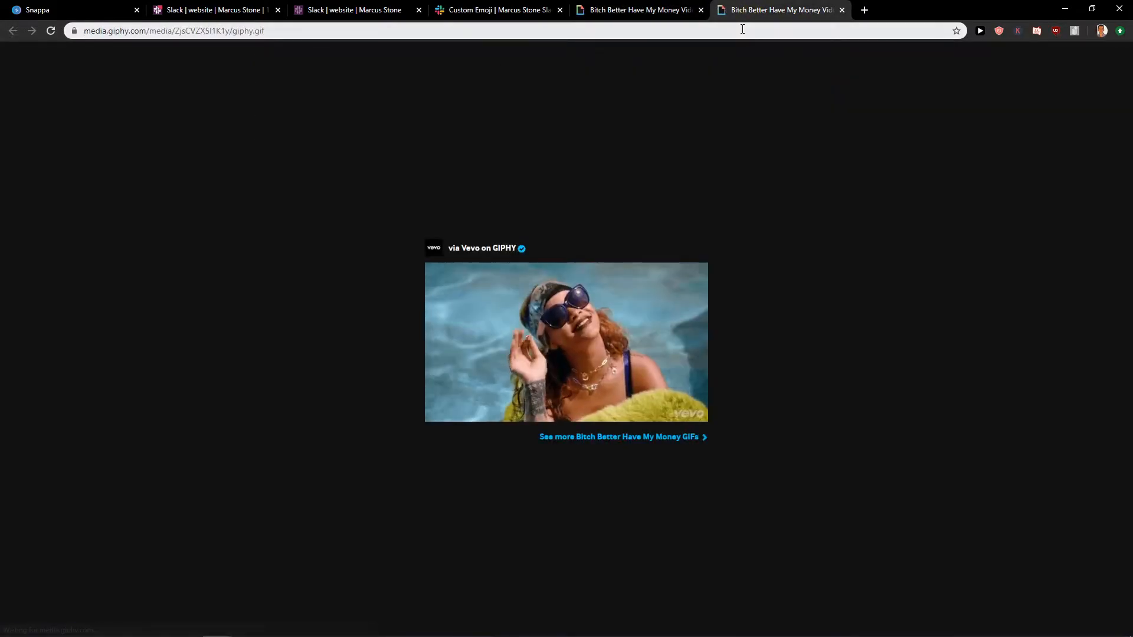
pyautogui.click(210, 10)
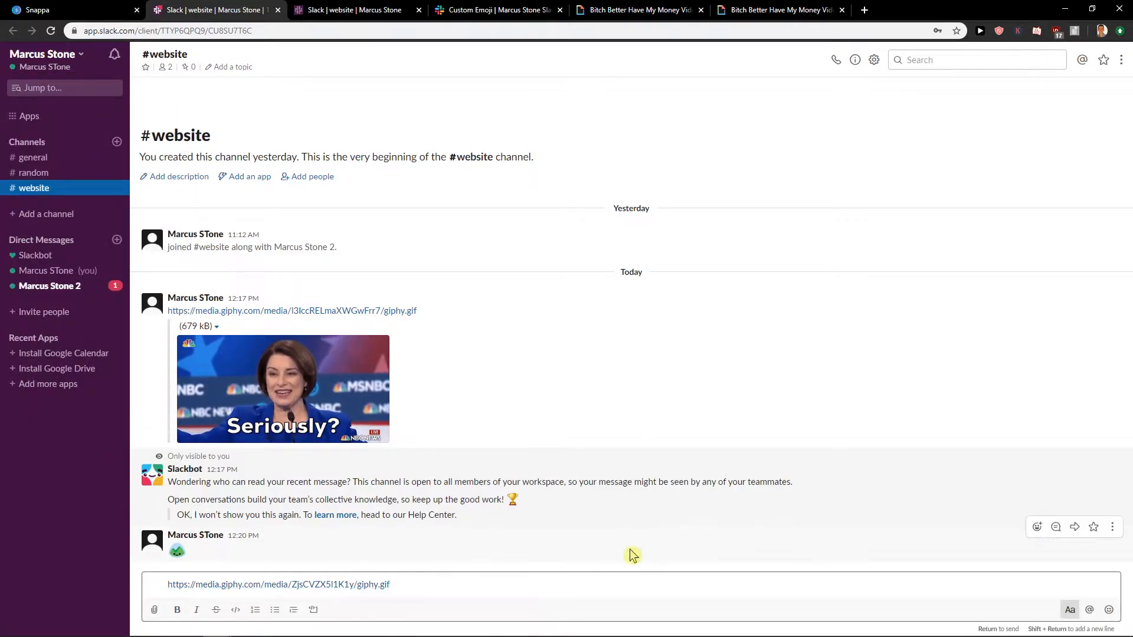
# Step: Send the pasted Rihanna GIF link to #website
pyautogui.press('Return')
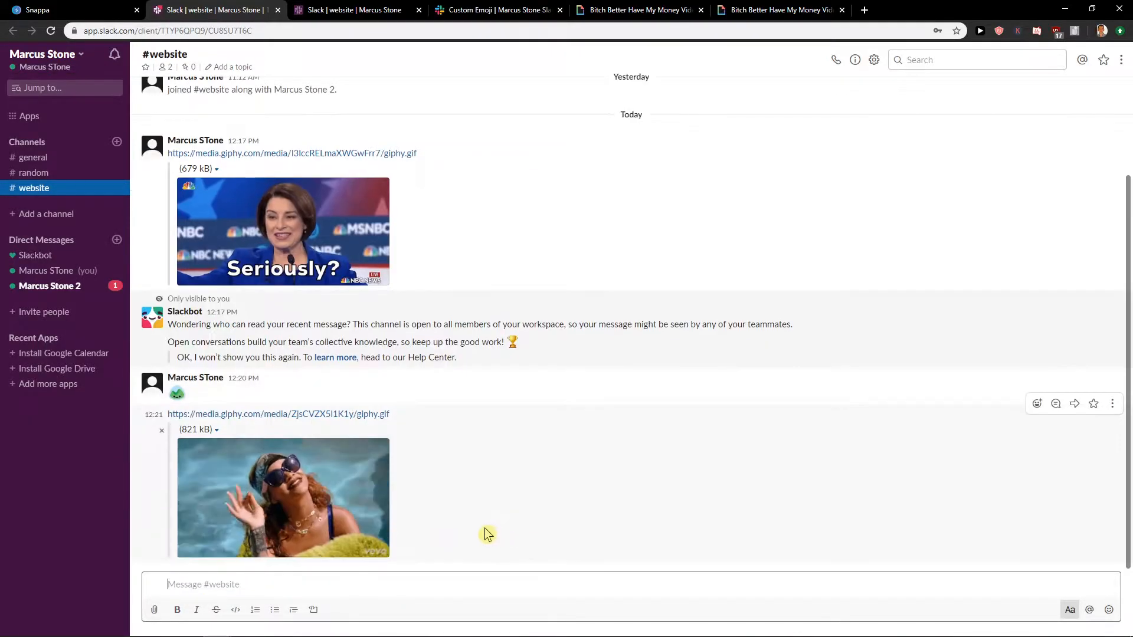
pyautogui.moveTo(163, 596)
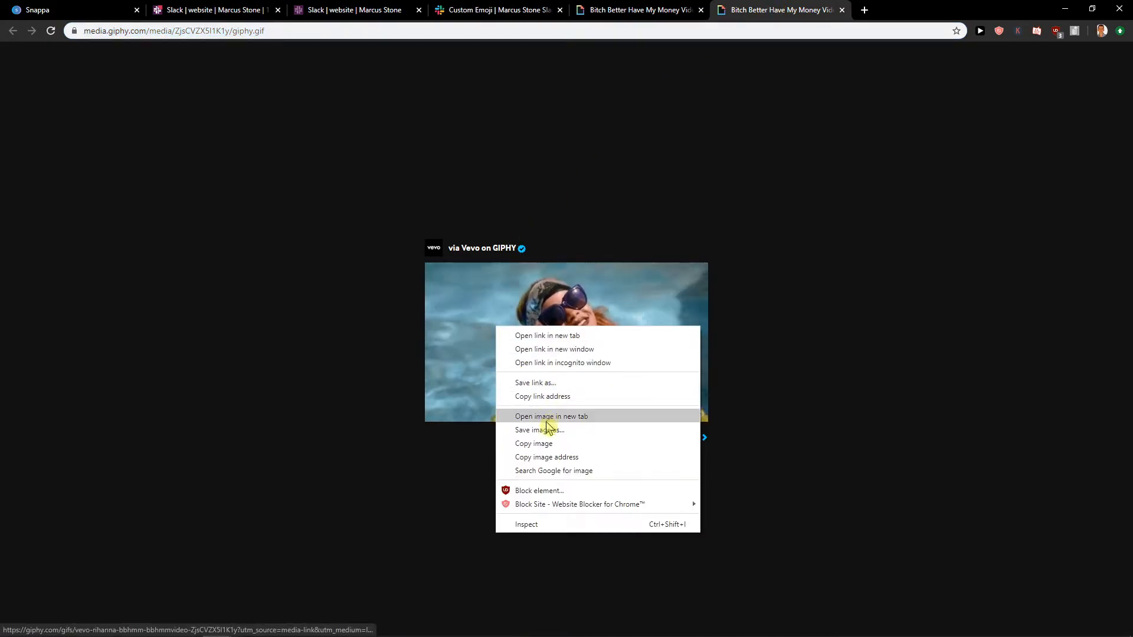
# Step: Save the Rihanna GIF to the Desktop as giphy.gif and go back to Slack
pyautogui.click(539, 431)
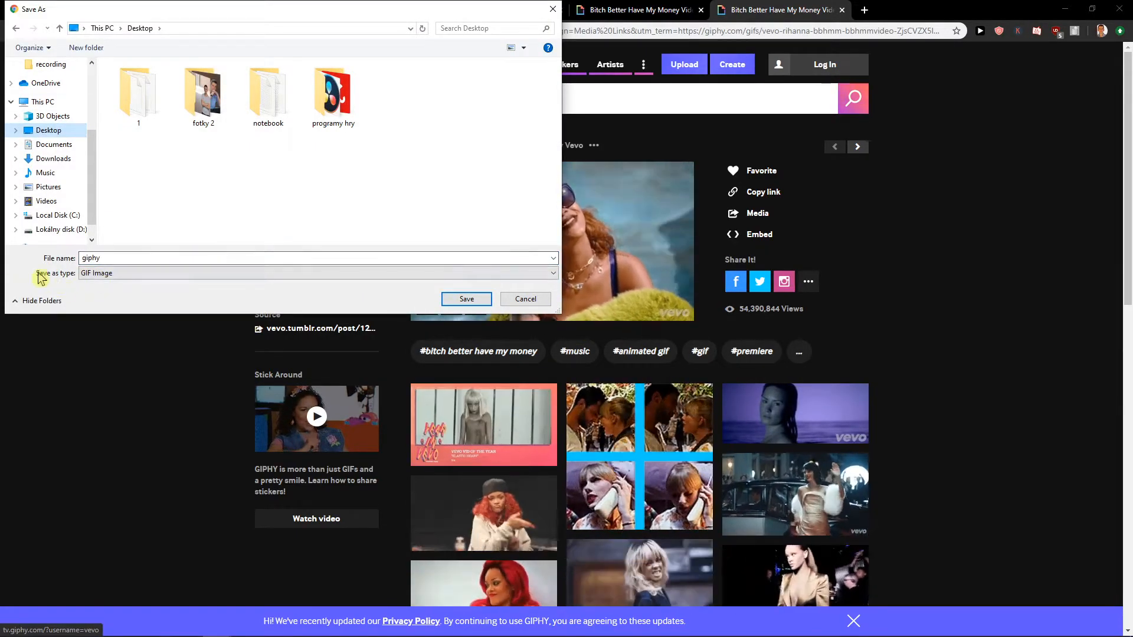
pyautogui.click(466, 299)
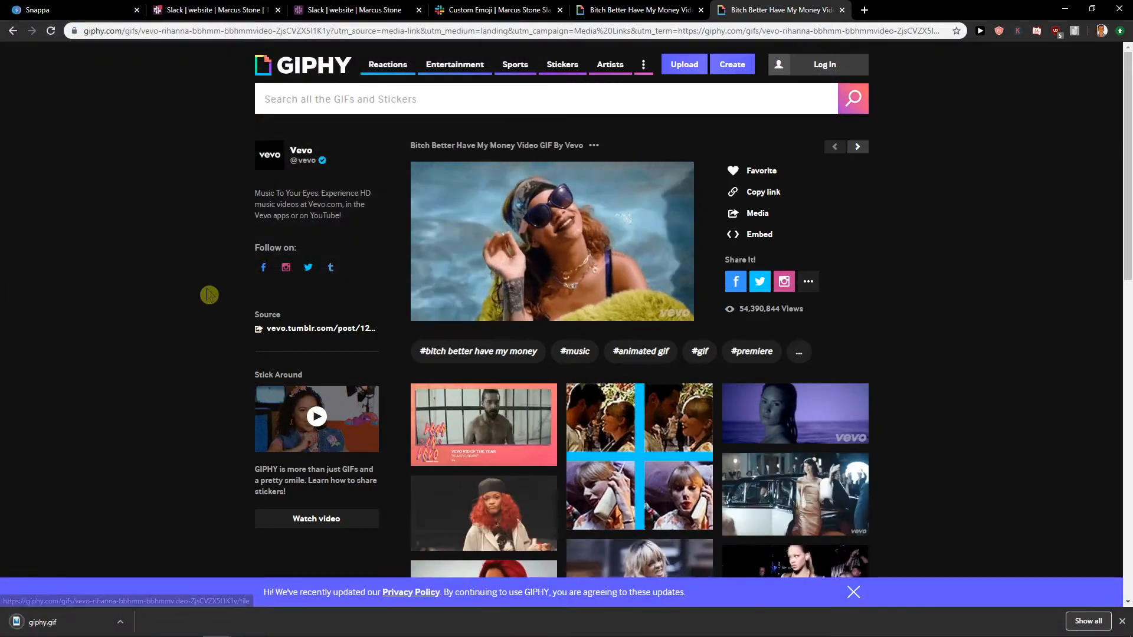
pyautogui.click(213, 9)
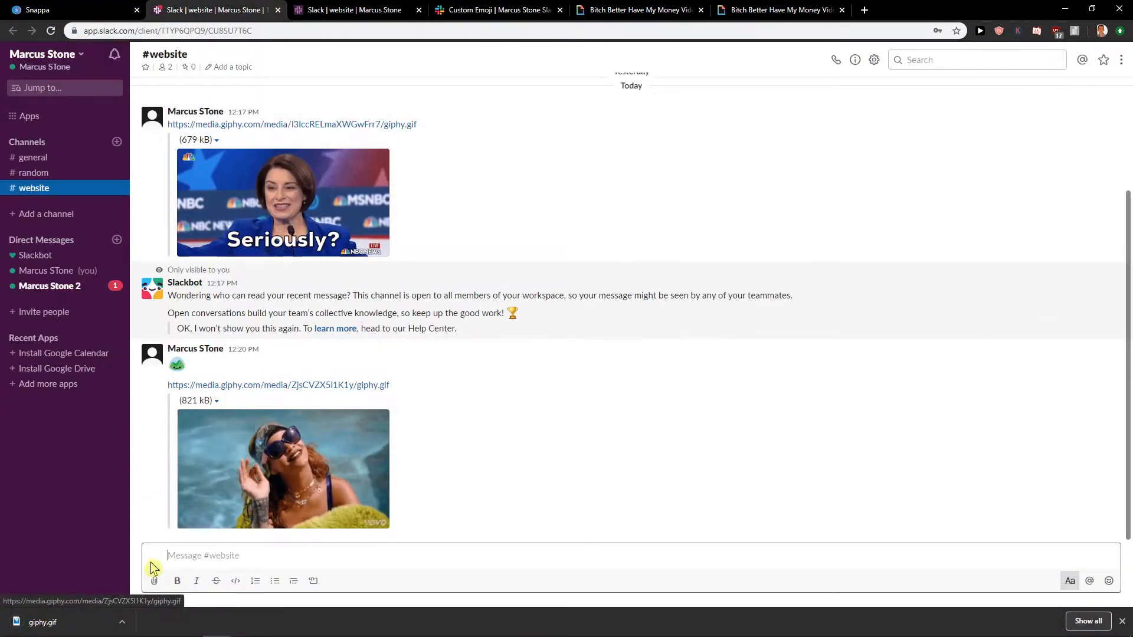
# Step: Attach giphy.gif from the Desktop and upload it to #website
pyautogui.click(154, 580)
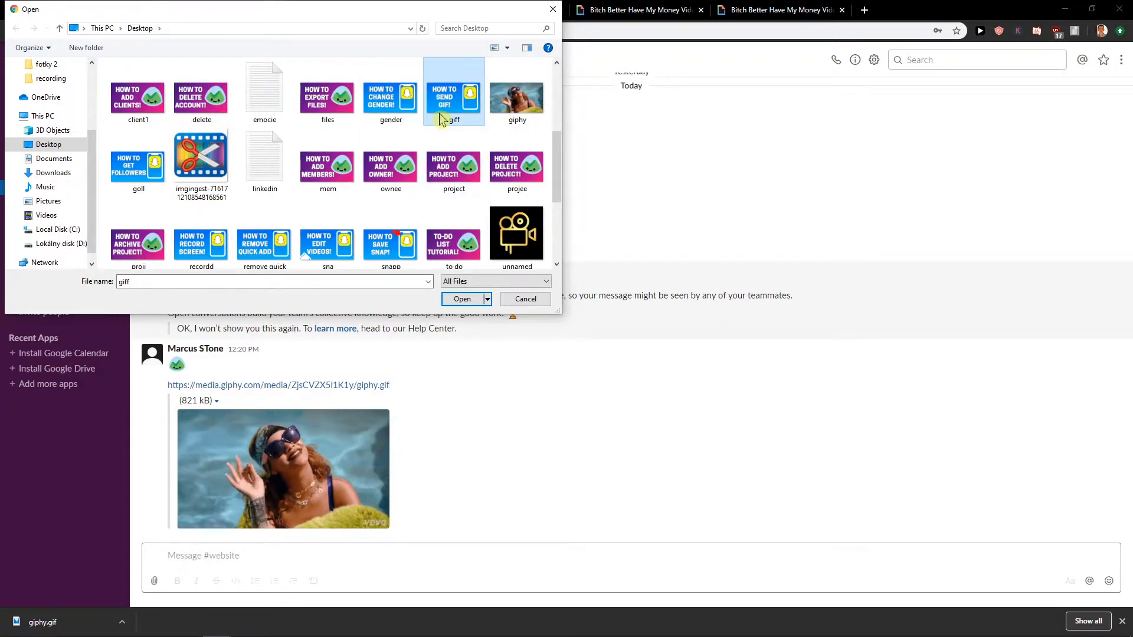
pyautogui.click(461, 298)
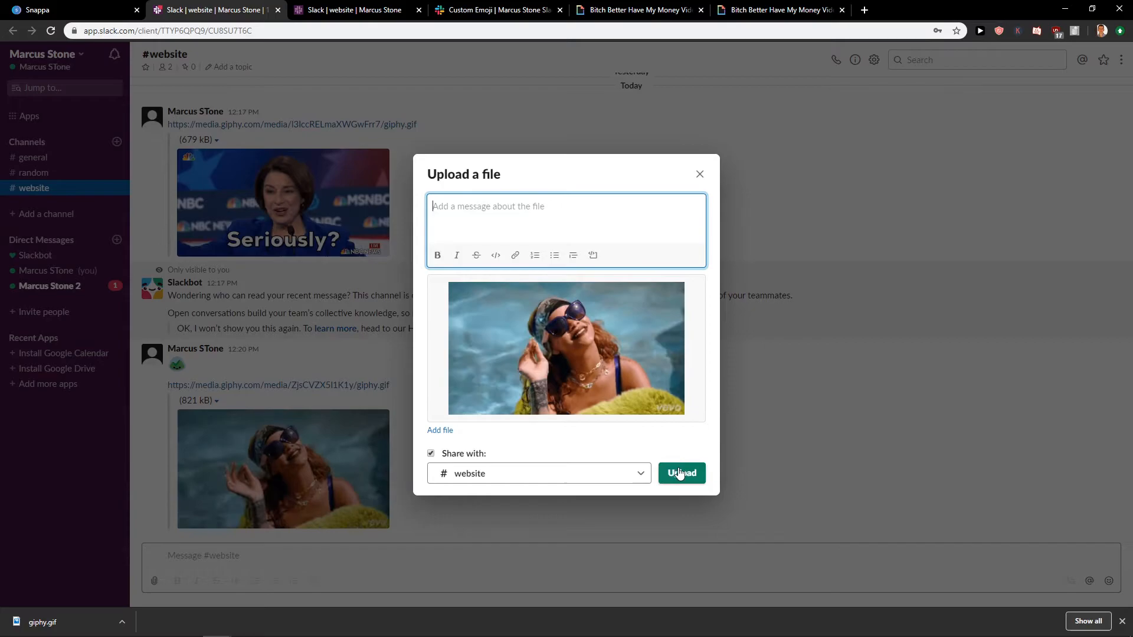
pyautogui.click(680, 473)
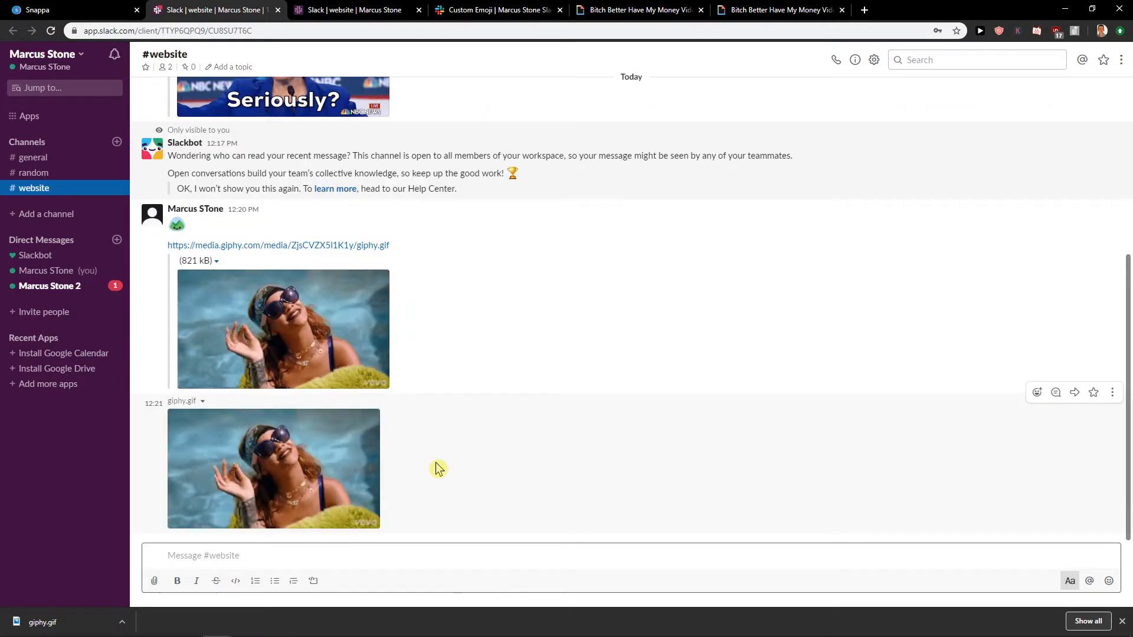
pyautogui.moveTo(295, 435)
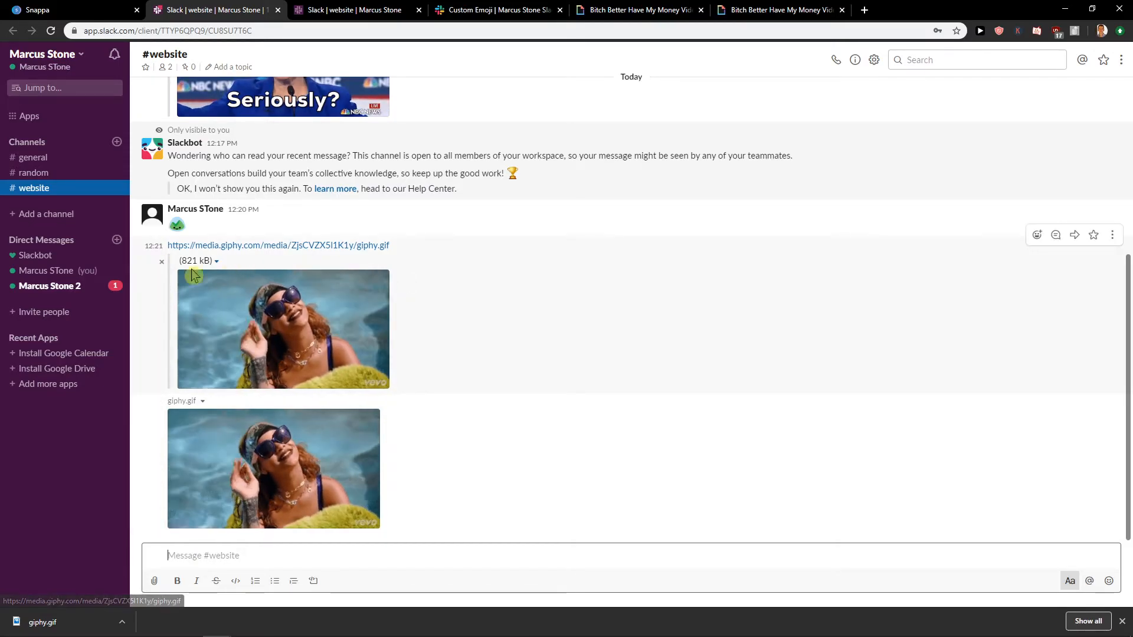
pyautogui.moveTo(383, 493)
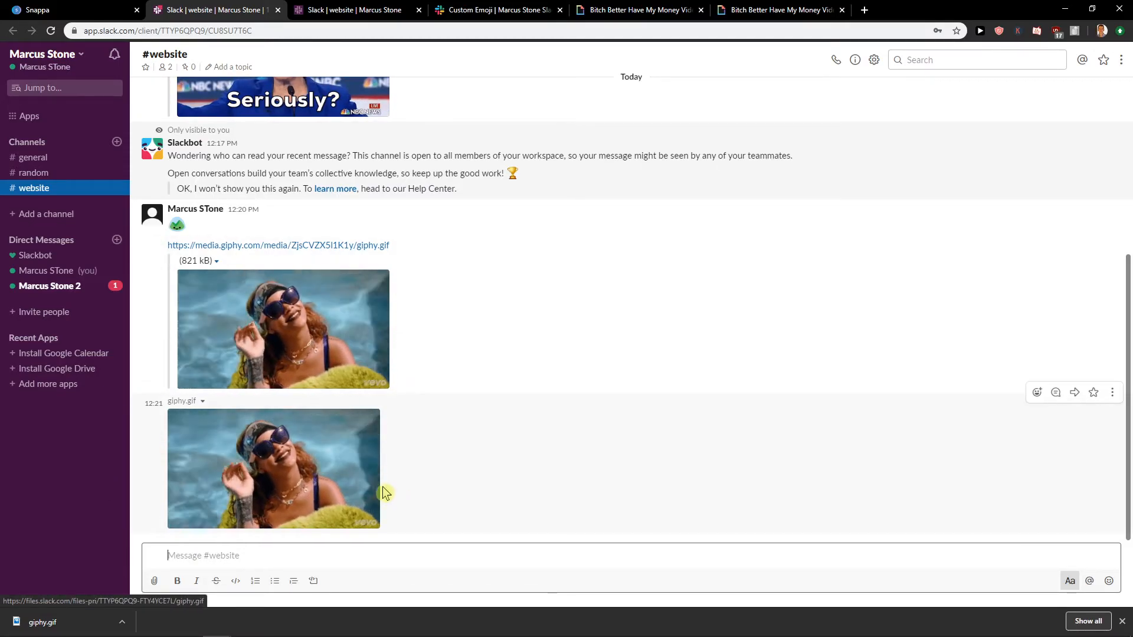
pyautogui.moveTo(354, 484)
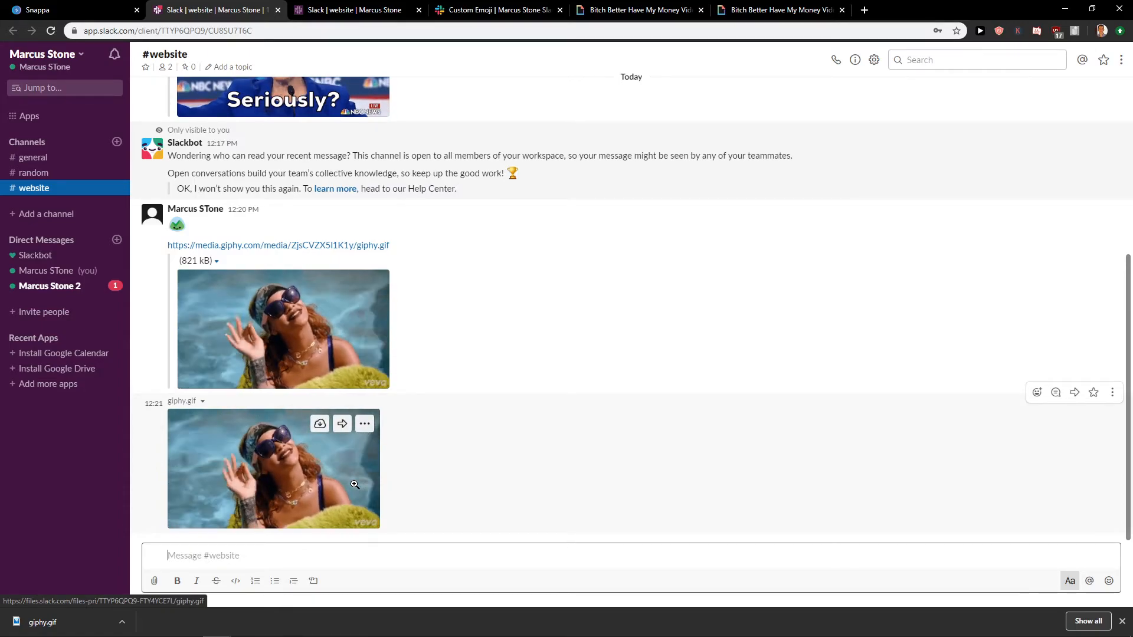